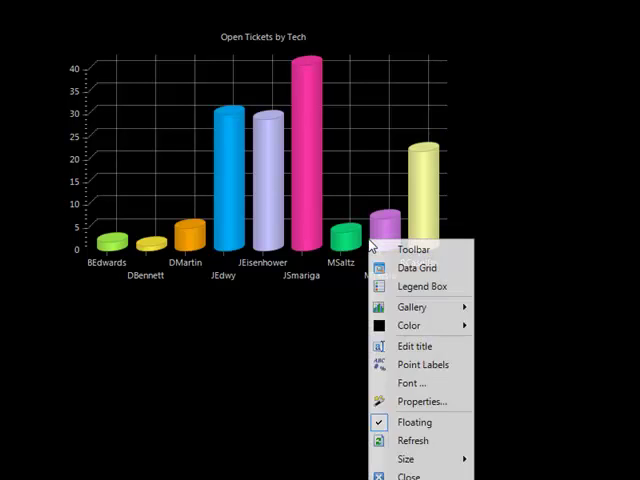
click(414, 421)
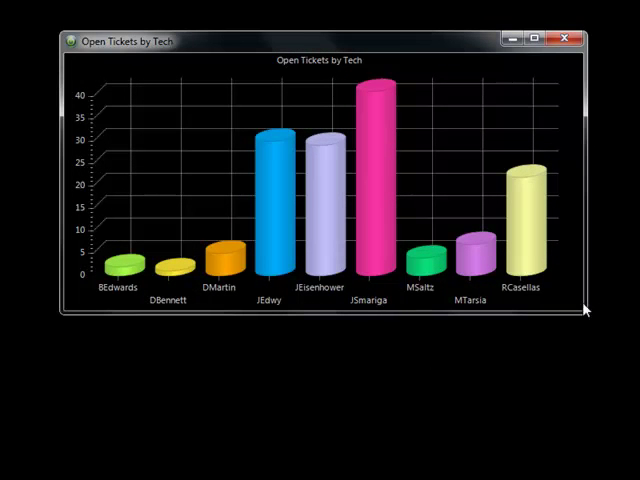
right_click(585, 309)
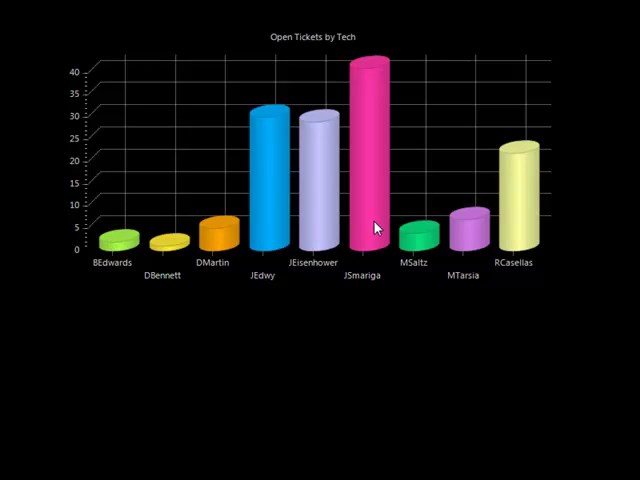
mouse_move(367, 185)
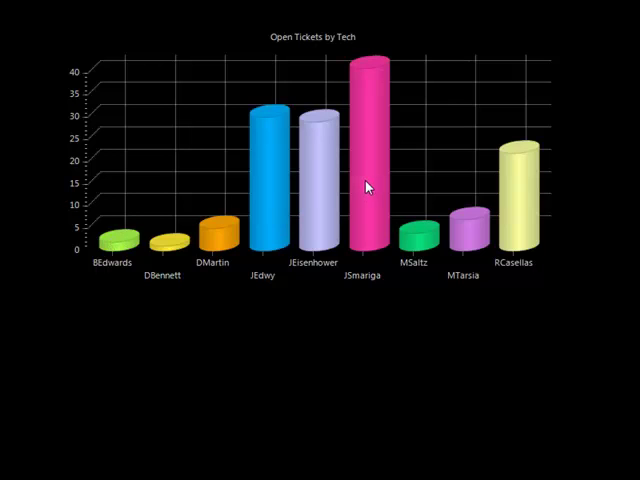
mouse_move(375, 132)
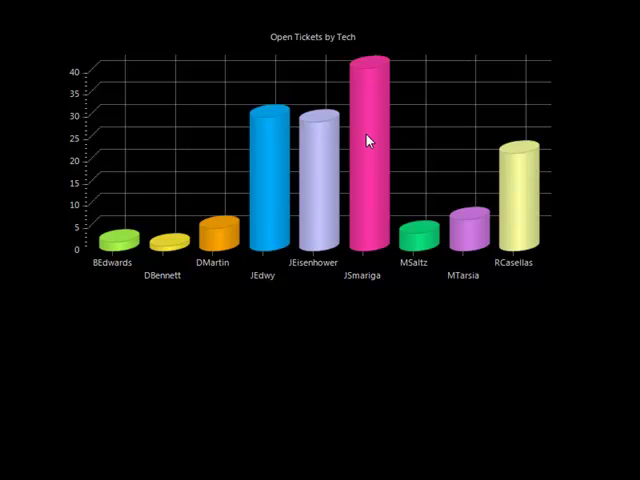
mouse_move(277, 198)
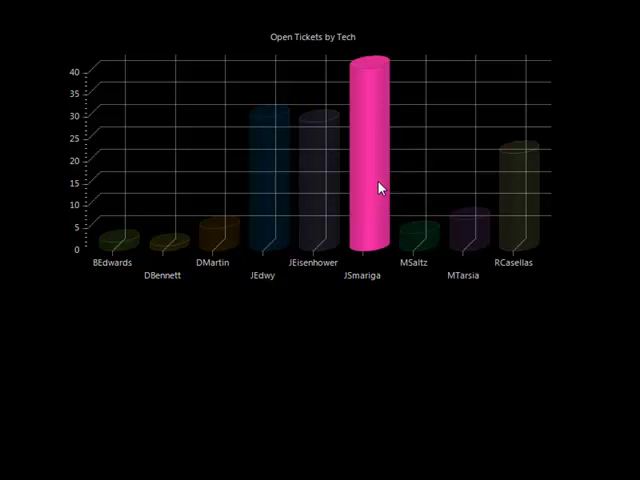
mouse_move(375, 133)
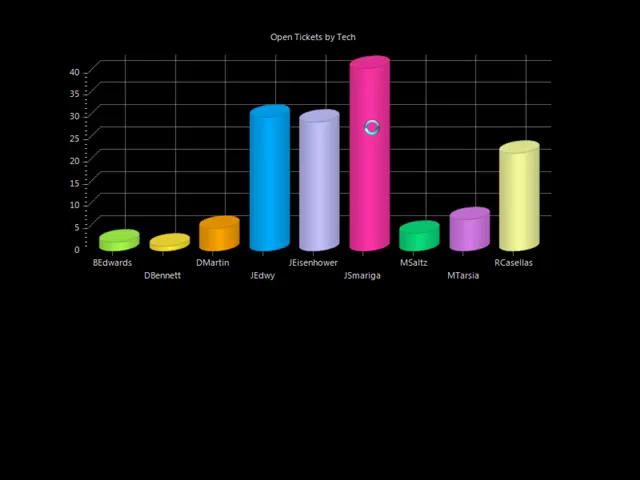
click(367, 140)
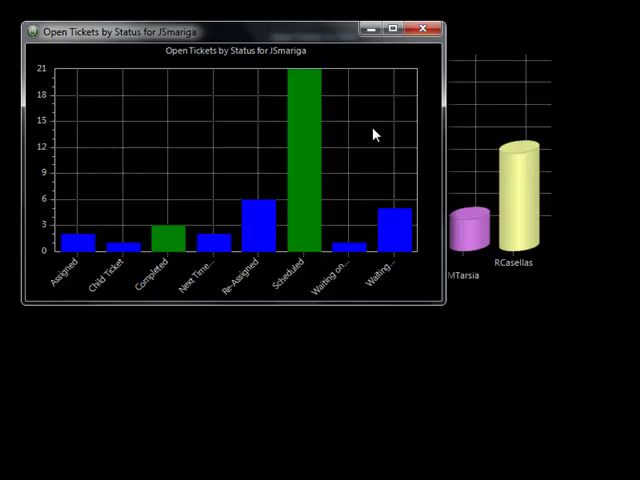
mouse_move(313, 110)
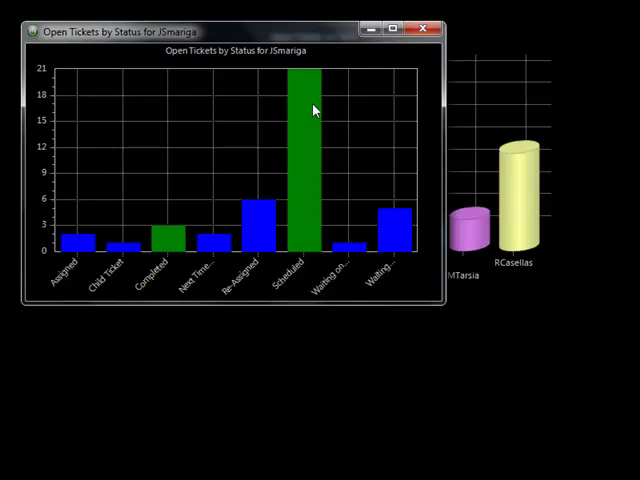
mouse_move(267, 237)
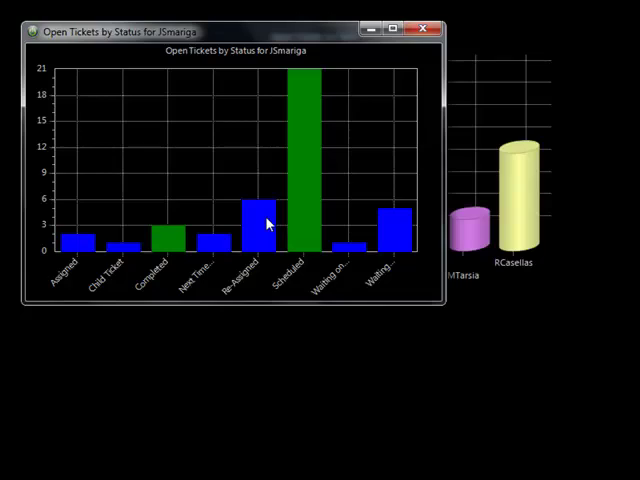
click(255, 210)
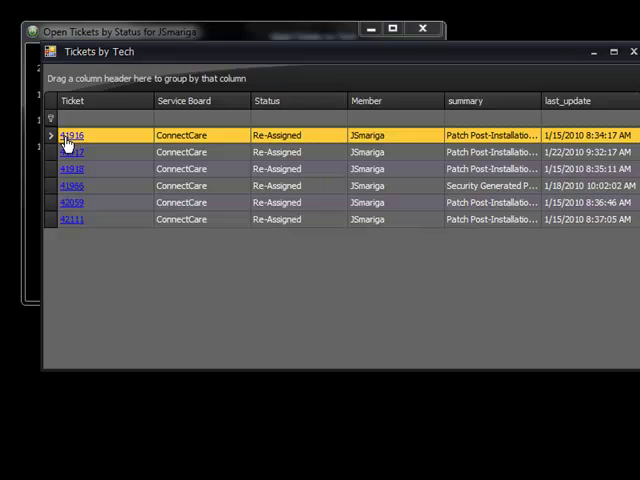
click(70, 135)
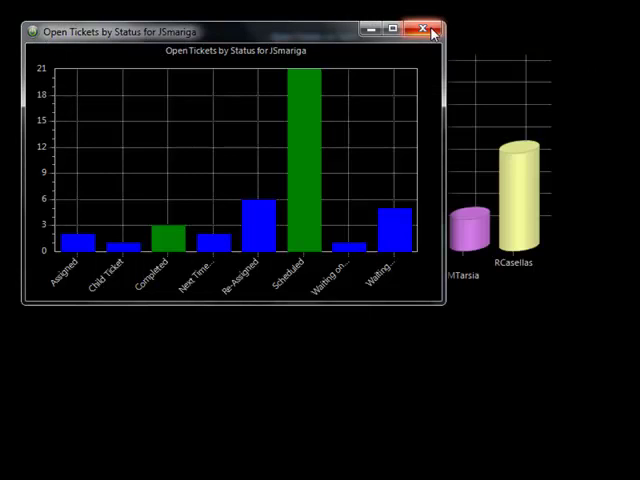
mouse_move(338, 134)
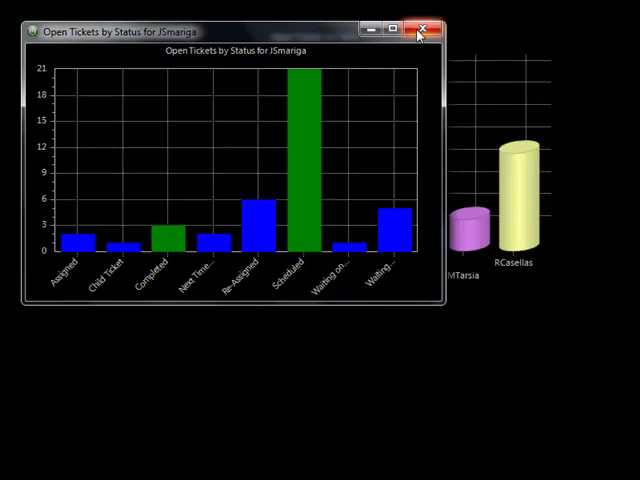
- Close the JSmariga status window, leaving Open Tickets by Tech showing JSmariga at 41
click(423, 27)
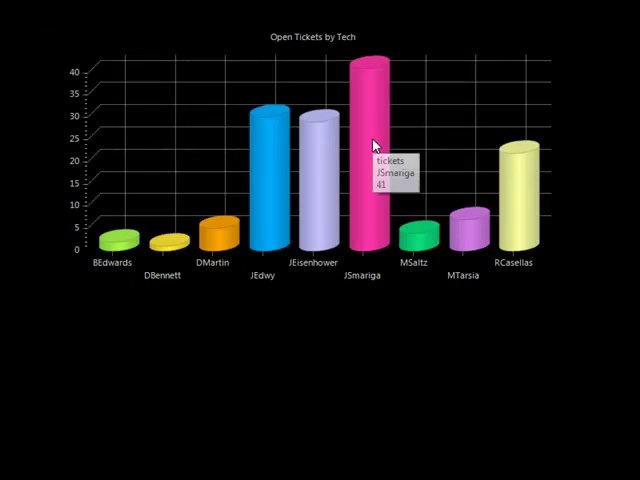
mouse_move(447, 338)
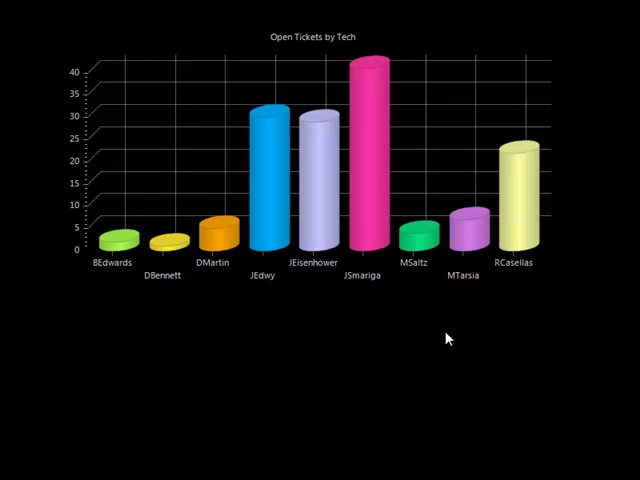